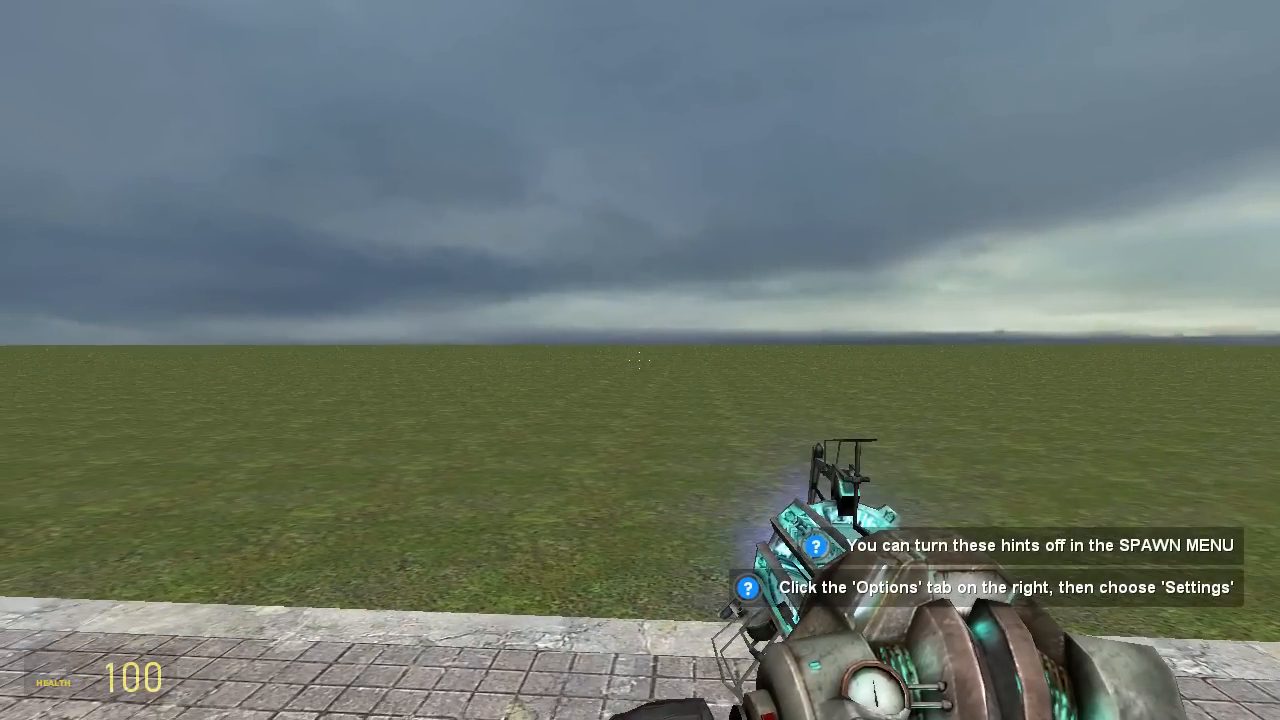
- Send "Walsall, England" in chat to unlock the Secret Phrase achievement
{"action": "key", "text": "y"}
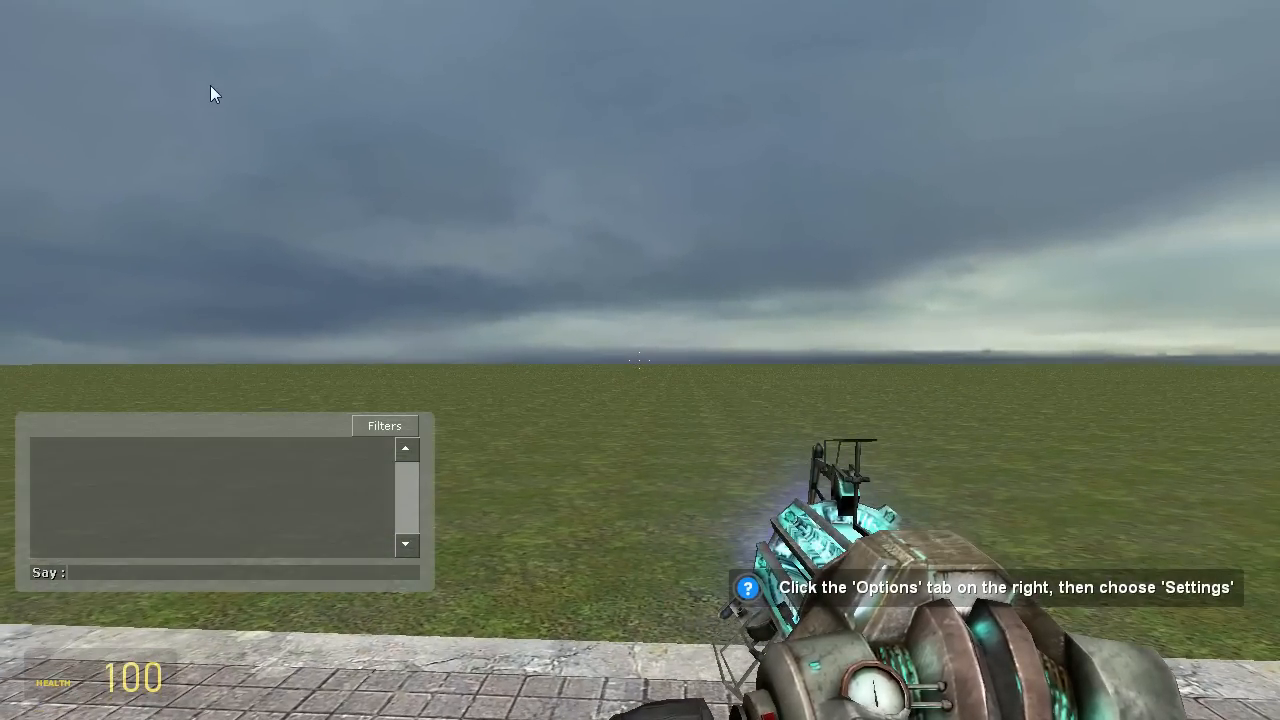
{"action": "type", "text": "Walsall, England"}
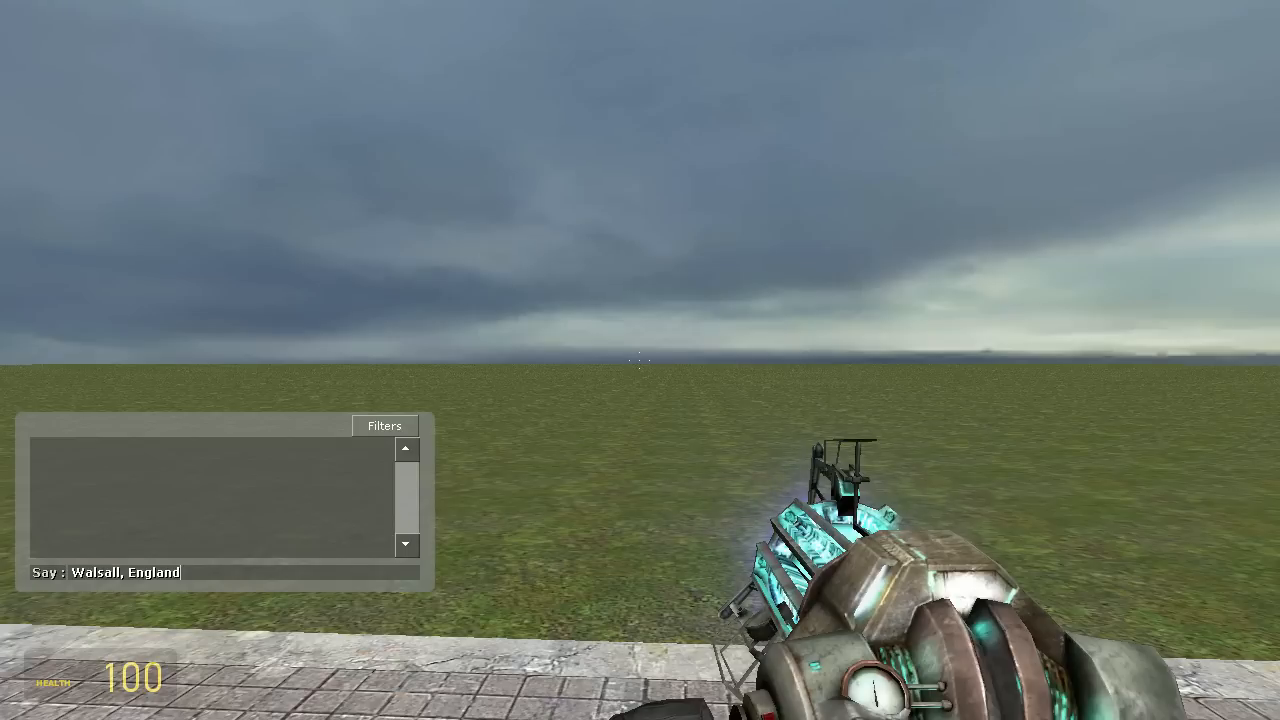
{"action": "key", "text": "Return"}
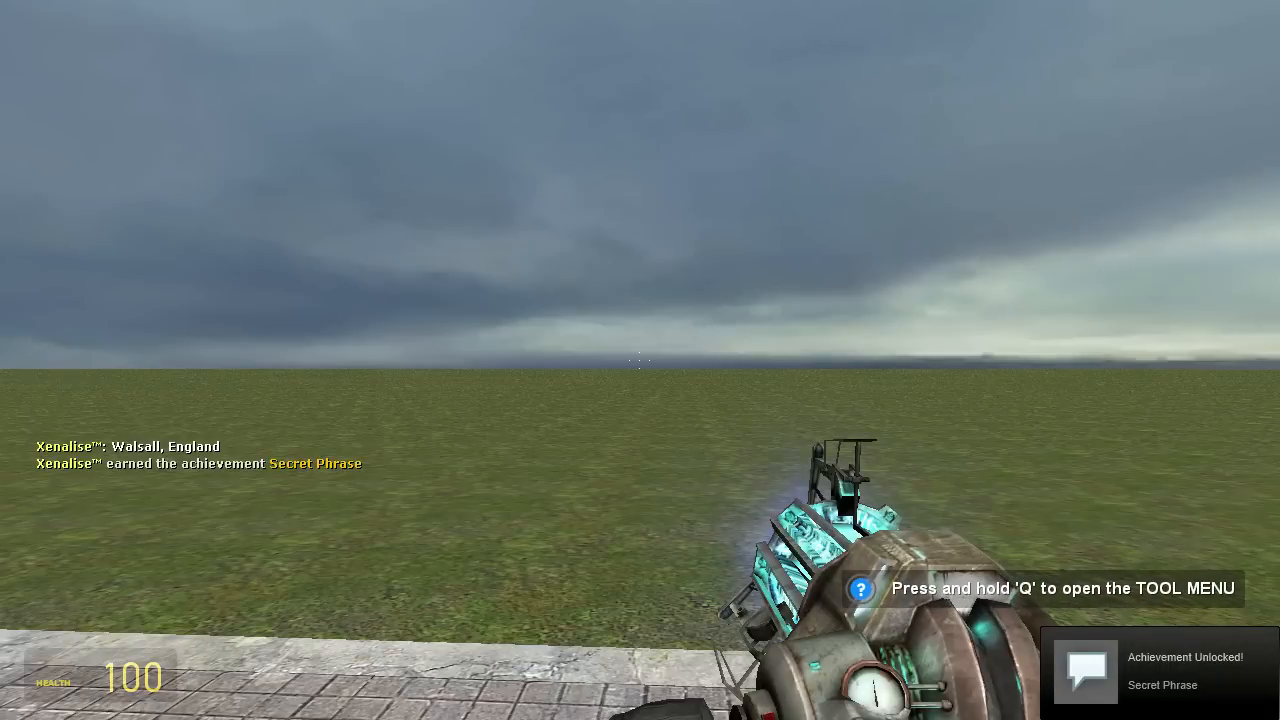